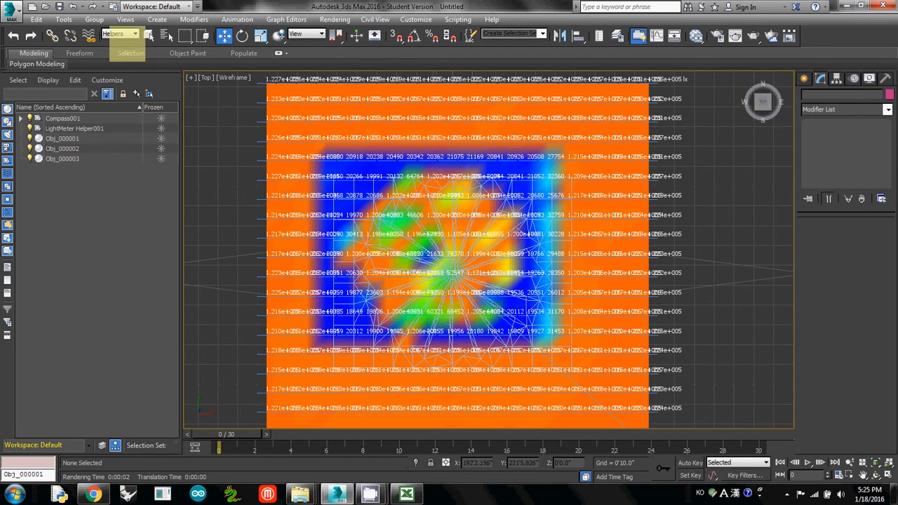
- Select LightMeter Helper001 and show its Display parameters in the Modify panel
{"action": "left_click", "coordinate": [119, 34]}
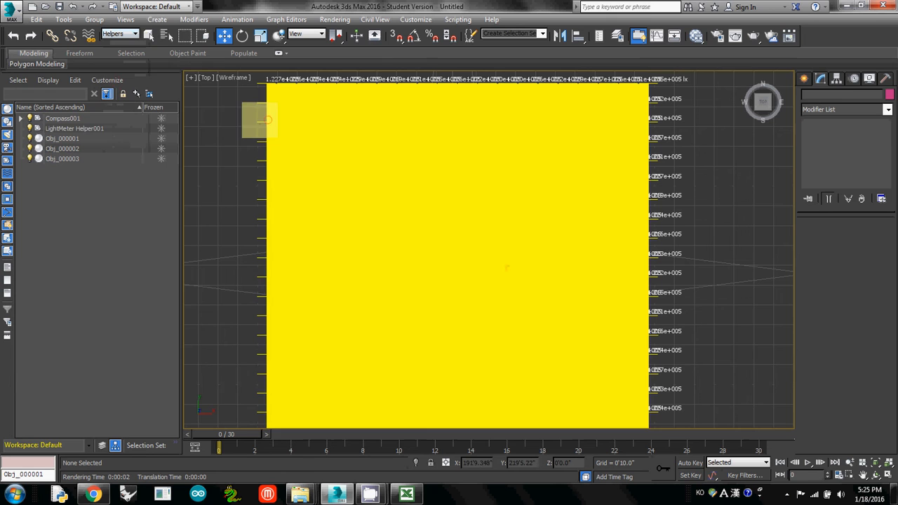
{"action": "left_click", "coordinate": [75, 129]}
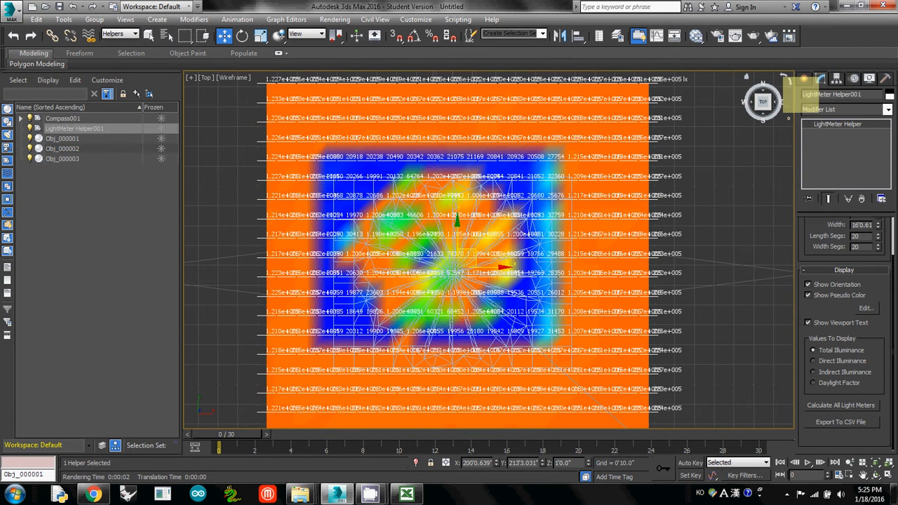
{"action": "left_click", "coordinate": [838, 79]}
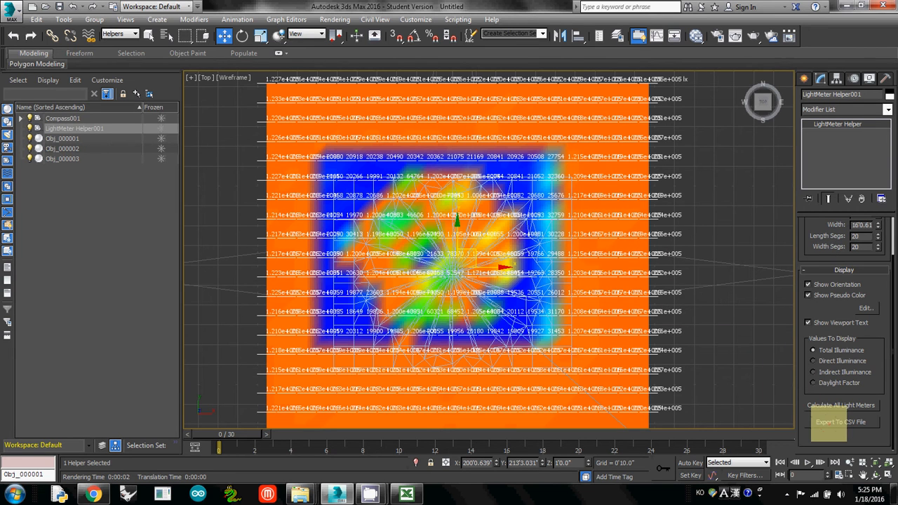
- Export the light meter readings as light result.csv
{"action": "left_click", "coordinate": [840, 421]}
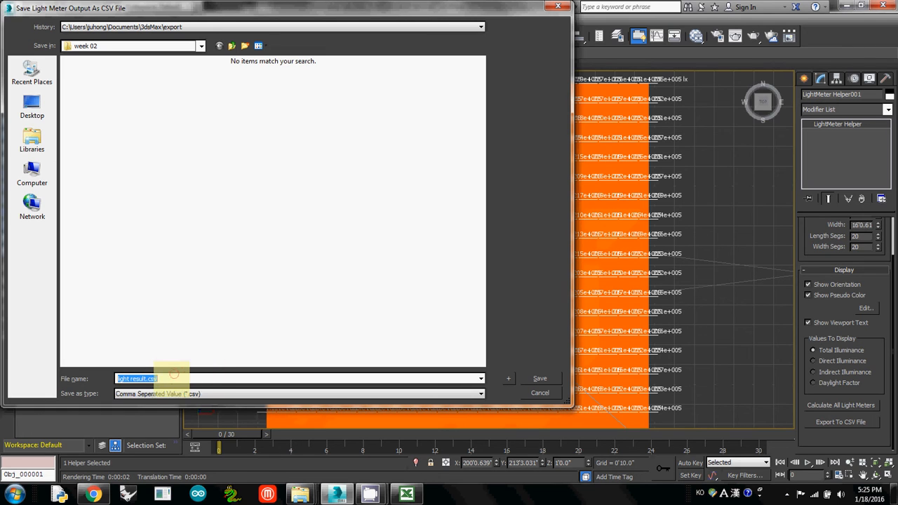
{"action": "left_click", "coordinate": [138, 379]}
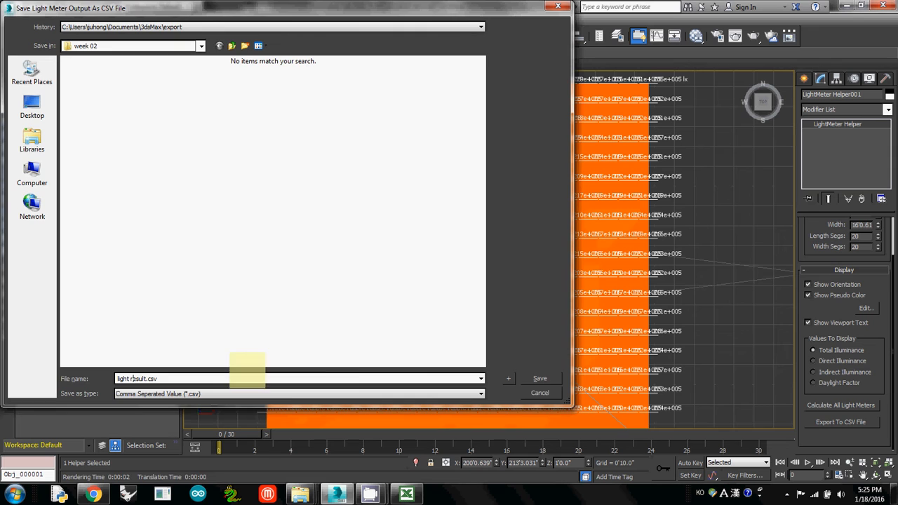
{"action": "left_click", "coordinate": [538, 379]}
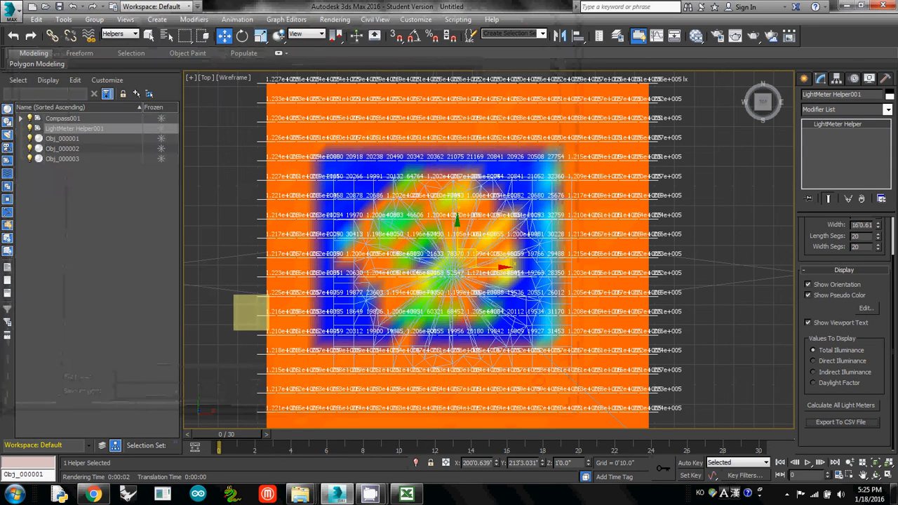
- Browse from Computer to the week 02 folder and select light result.csv
{"action": "left_click", "coordinate": [11, 494]}
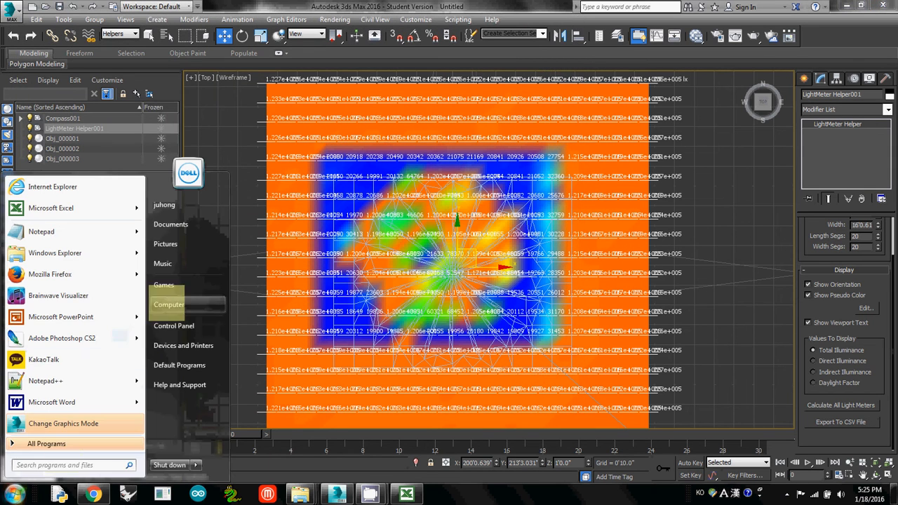
{"action": "left_click", "coordinate": [169, 303]}
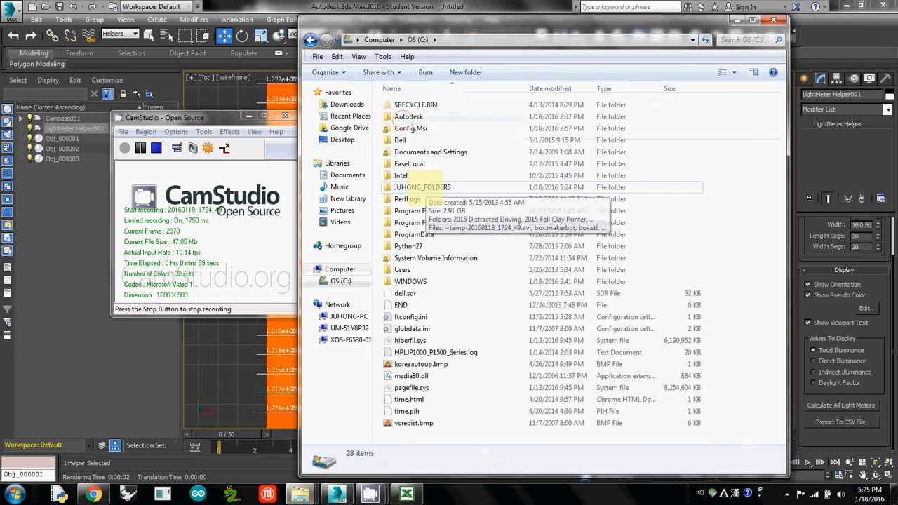
{"action": "double_click", "coordinate": [421, 187]}
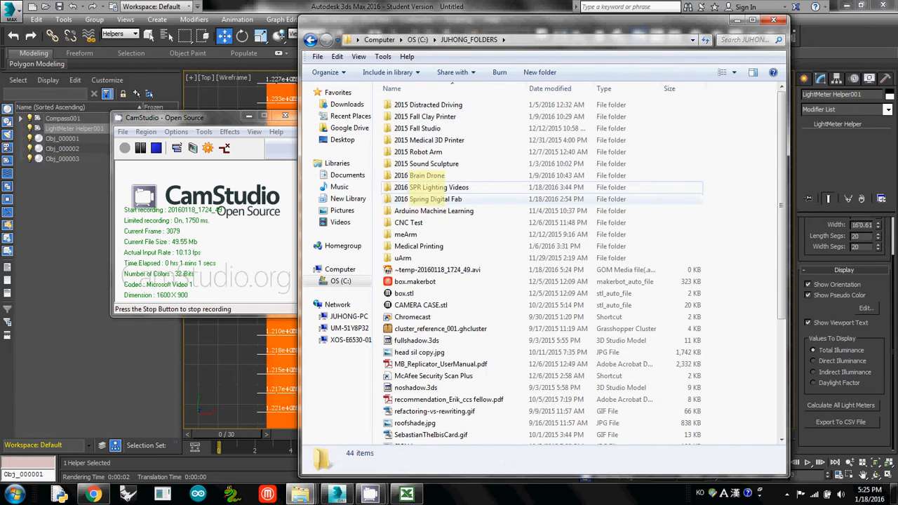
{"action": "double_click", "coordinate": [438, 187]}
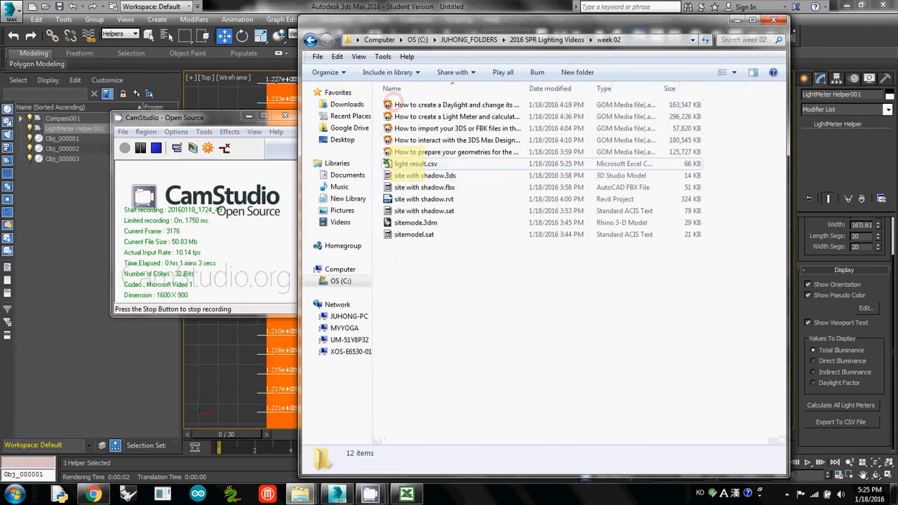
{"action": "left_click", "coordinate": [415, 163]}
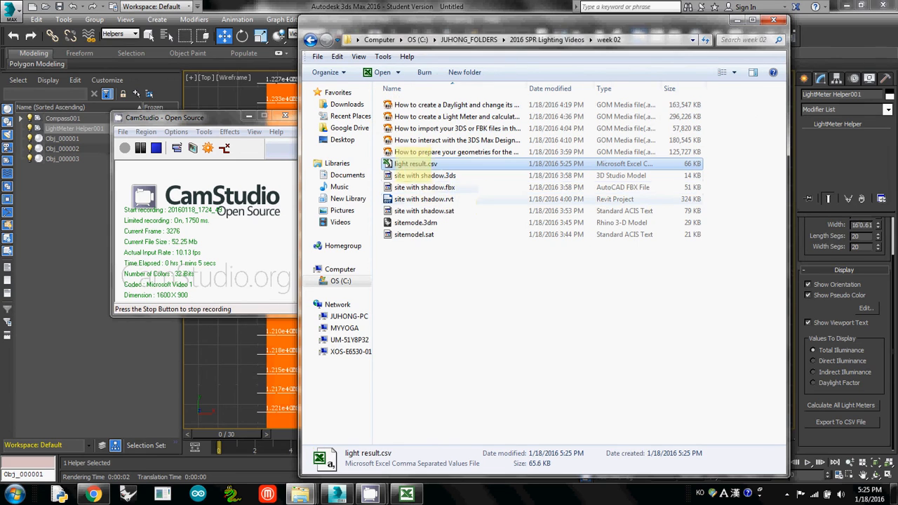
- Load light result.csv in Excel and widen its columns, including Illum. Unit
{"action": "double_click", "coordinate": [415, 162]}
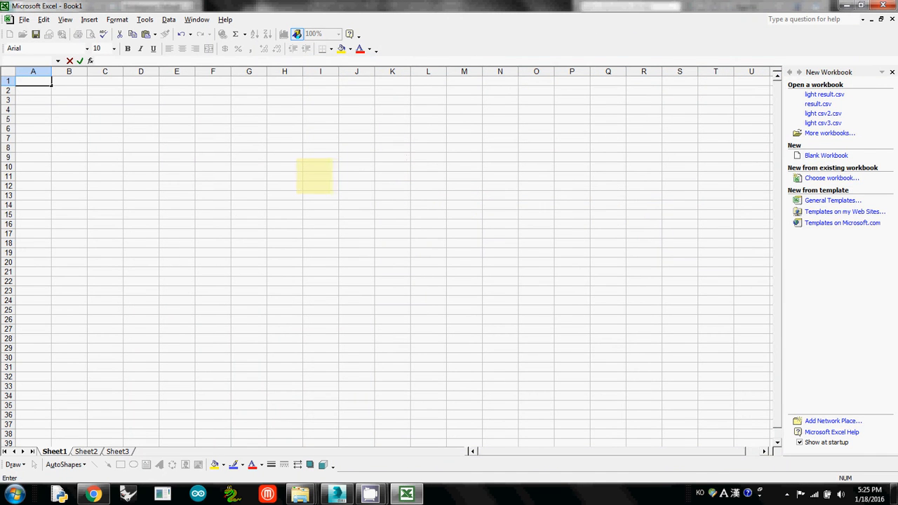
{"action": "left_click", "coordinate": [825, 94]}
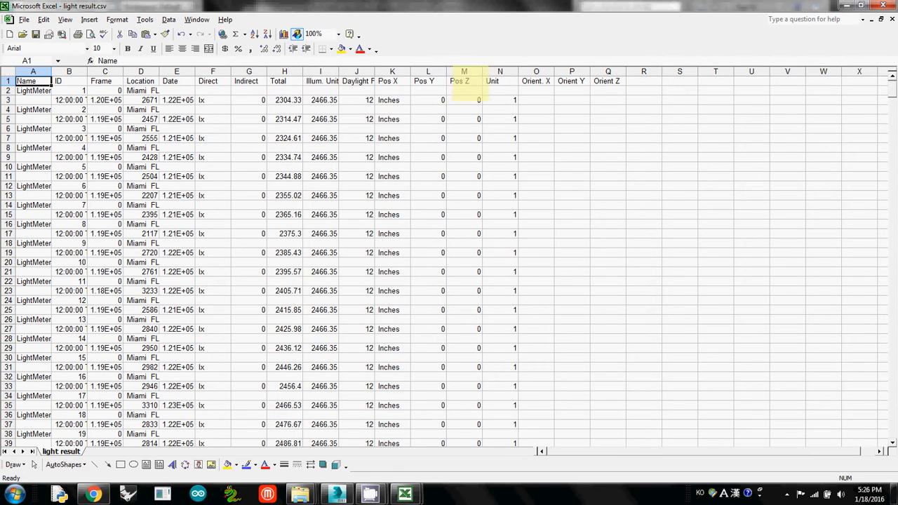
{"action": "left_click", "coordinate": [320, 117]}
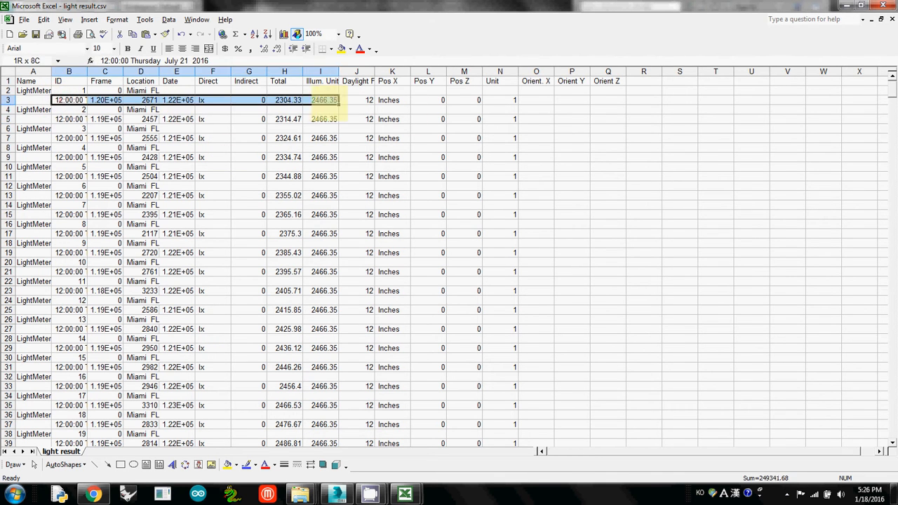
{"action": "left_click", "coordinate": [499, 100]}
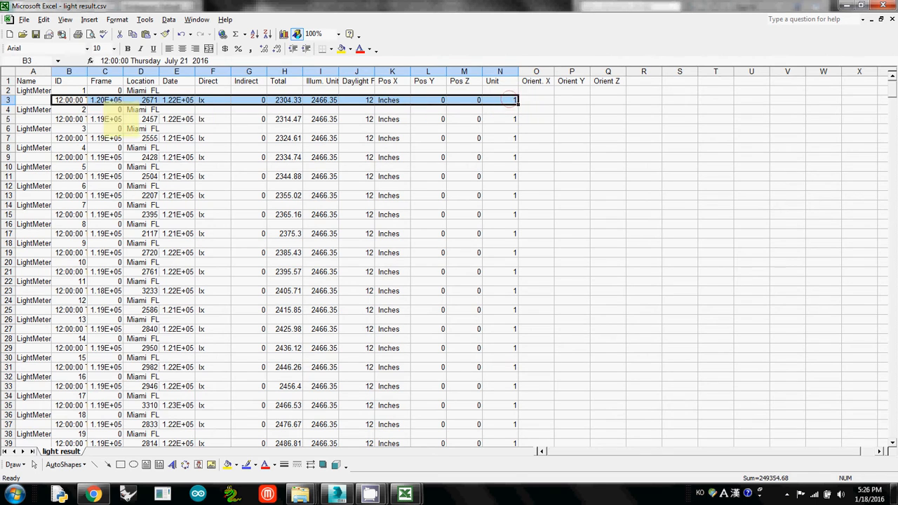
{"action": "left_click", "coordinate": [212, 129]}
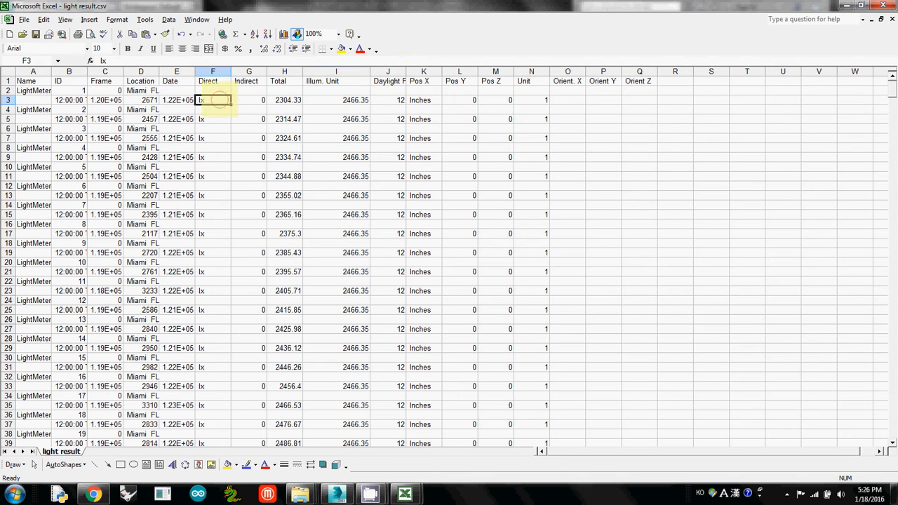
- Widen the Total column and select the Date values down column E
{"action": "left_click_drag", "start_coordinate": [213, 100], "coordinate": [213, 424]}
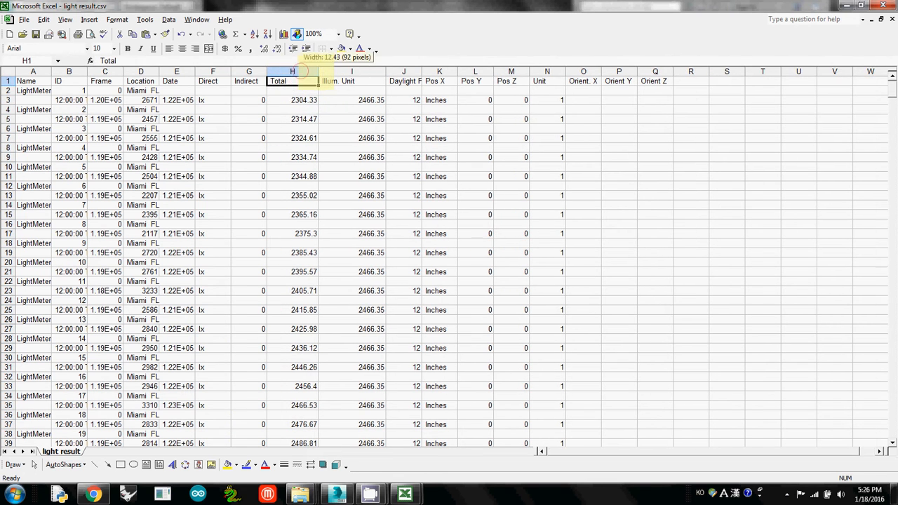
{"action": "left_click", "coordinate": [177, 99]}
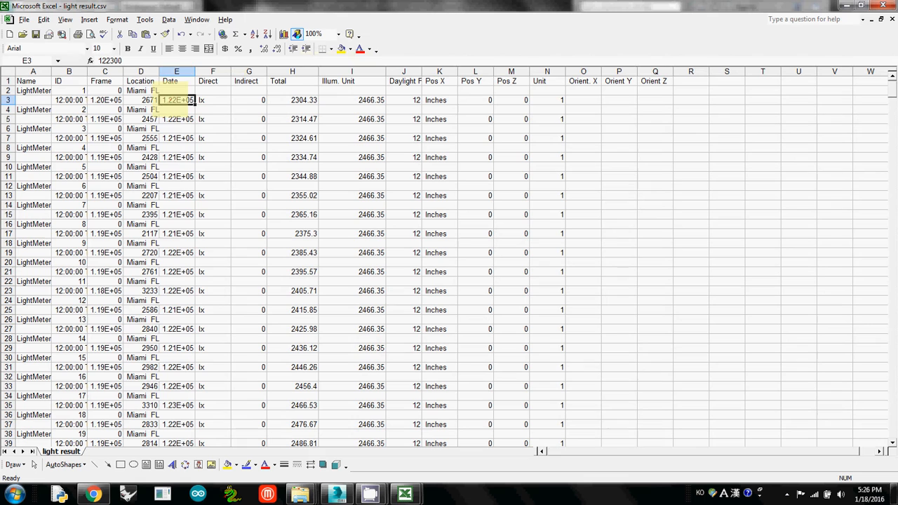
{"action": "left_click_drag", "start_coordinate": [177, 100], "coordinate": [177, 386]}
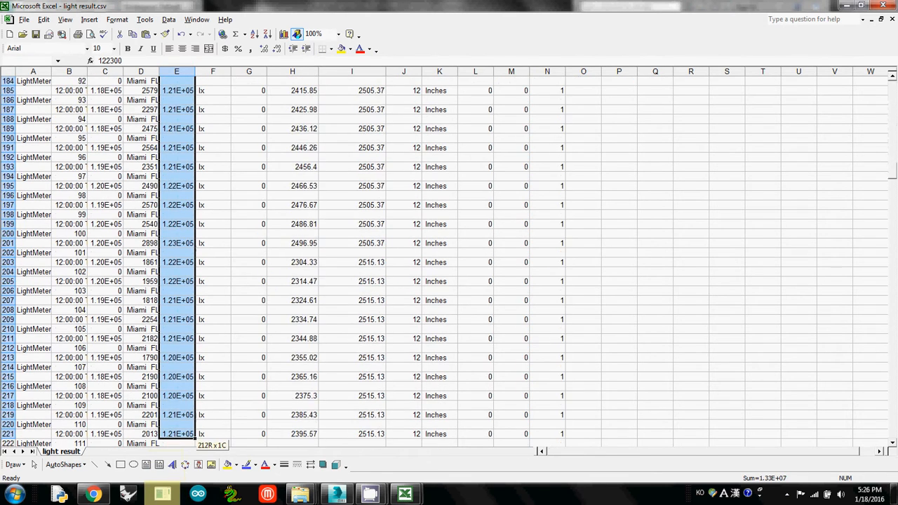
{"action": "scroll", "scroll_direction": "down", "scroll_amount": 3}
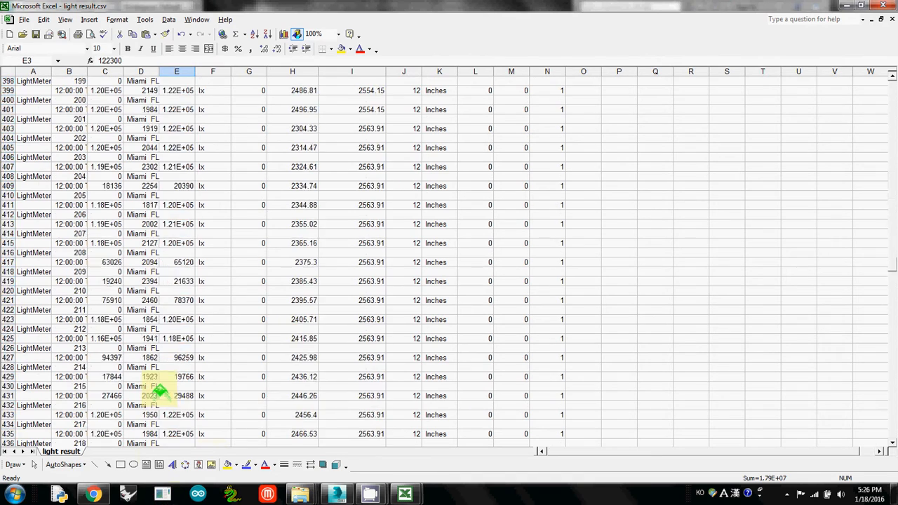
{"action": "scroll", "scroll_direction": "up", "scroll_amount": 3}
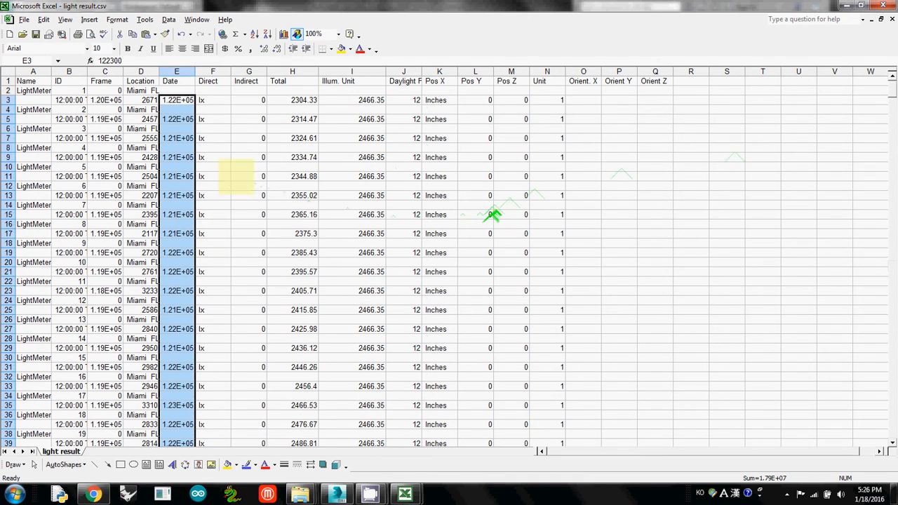
- Format column E as Number with 0 decimal places so values read like 122300
{"action": "right_click", "coordinate": [176, 70]}
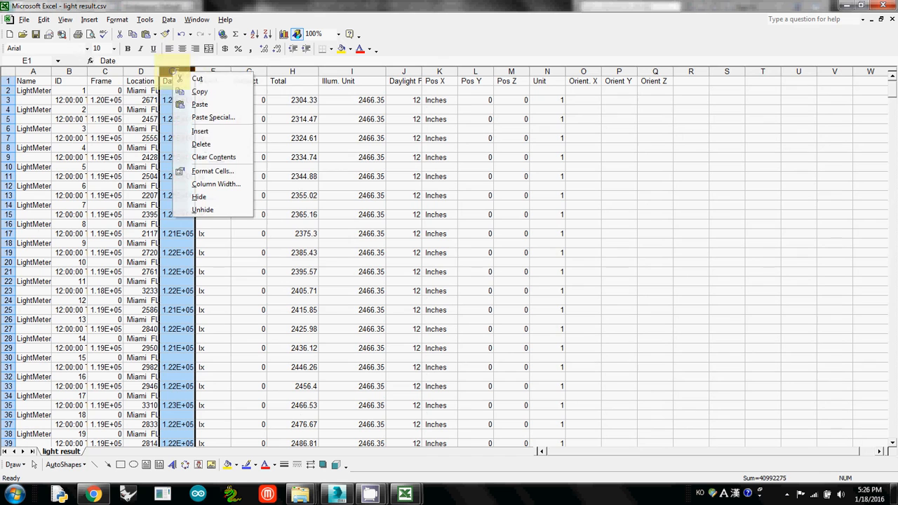
{"action": "left_click", "coordinate": [213, 172]}
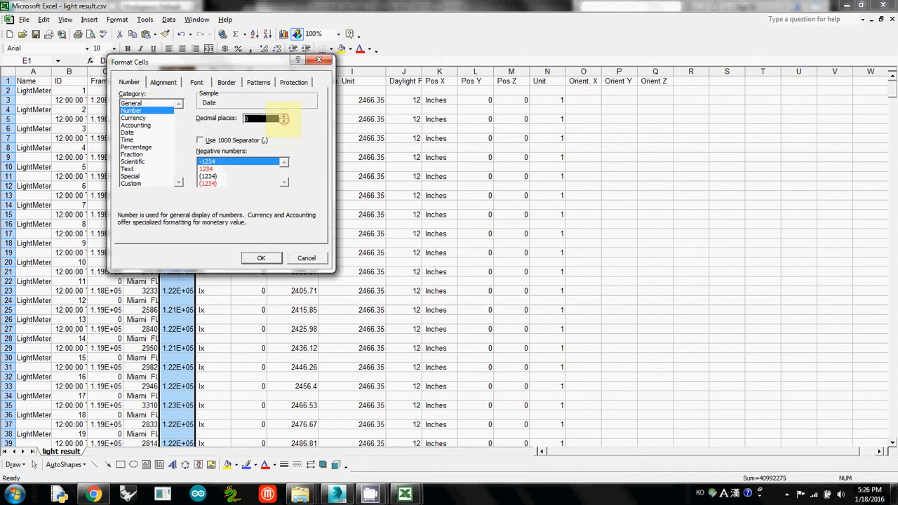
{"action": "left_click", "coordinate": [261, 258]}
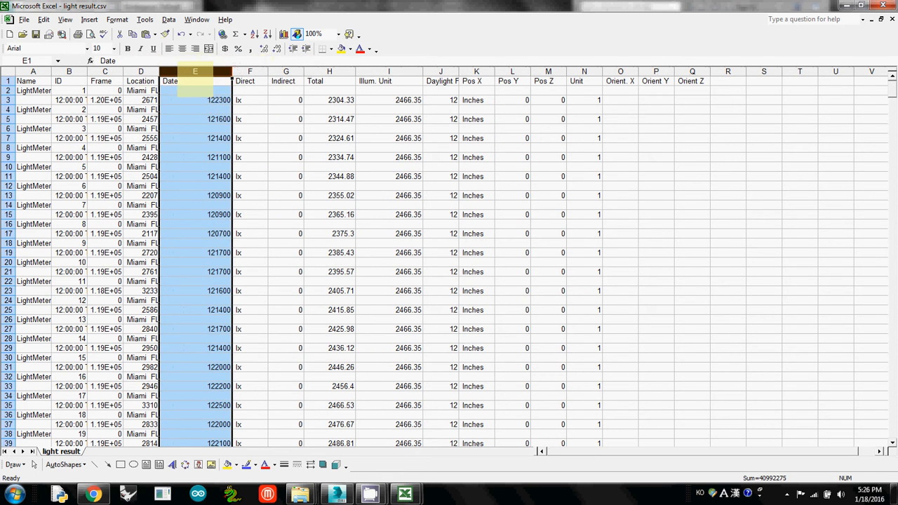
- Rename the column E header to 'Total Illumination'
{"action": "type", "text": "Tat"}
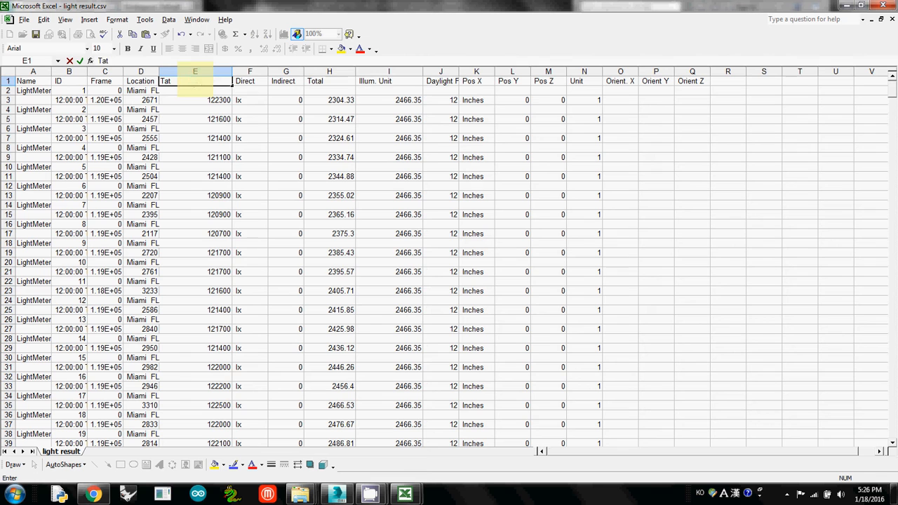
{"action": "type", "text": "Total Illumination"}
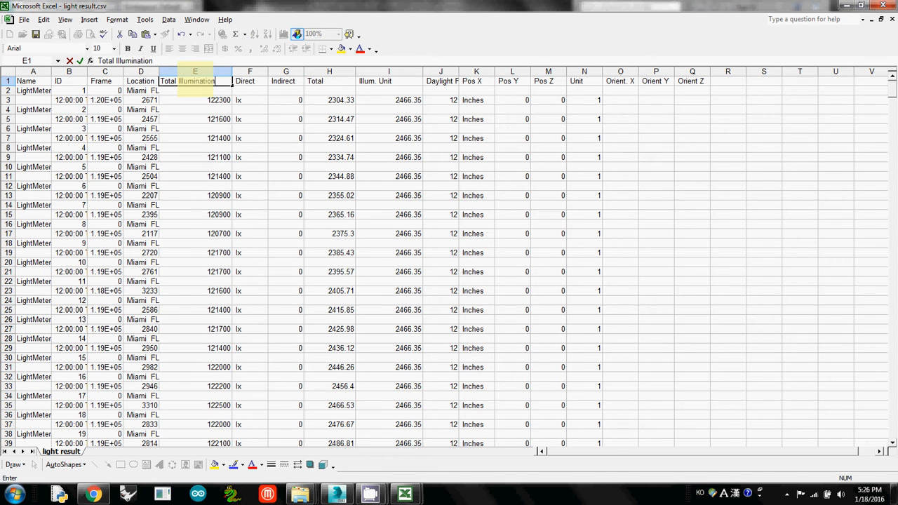
{"action": "left_click", "coordinate": [195, 100]}
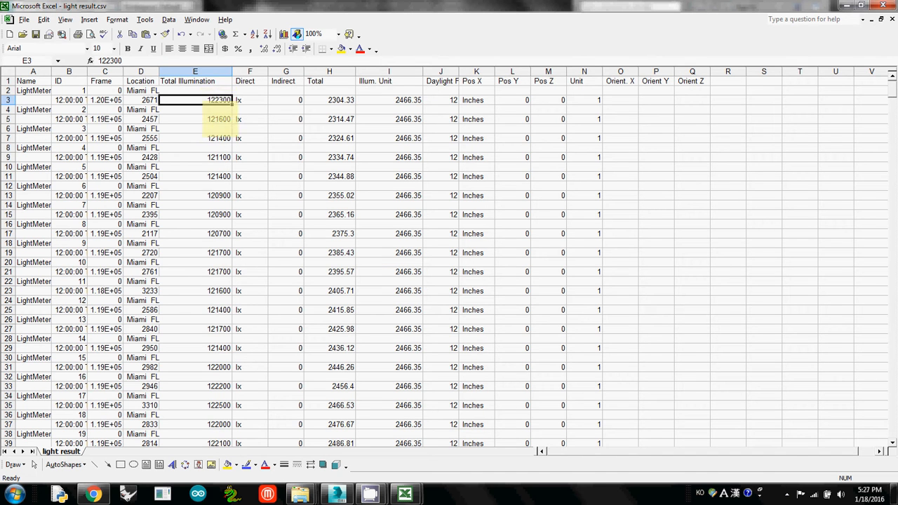
{"action": "scroll", "scroll_direction": "down", "scroll_amount": 3}
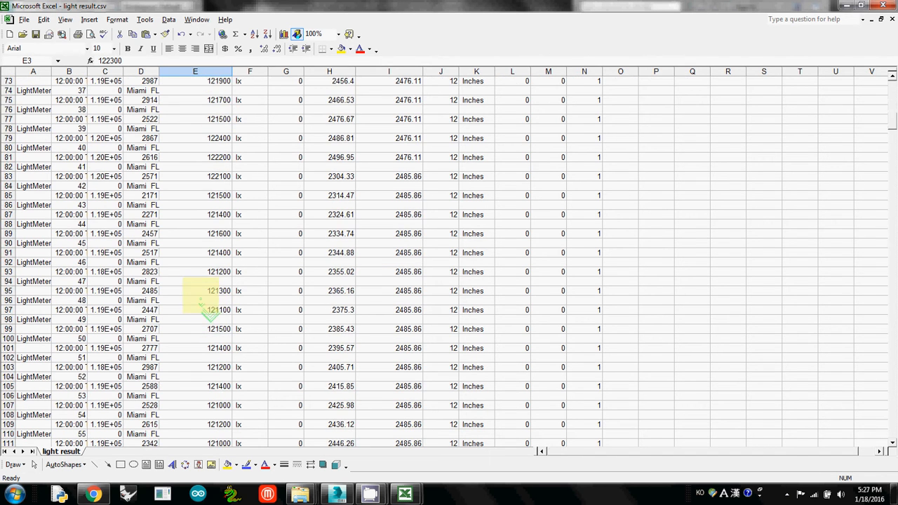
{"action": "scroll", "scroll_direction": "down", "scroll_amount": 3}
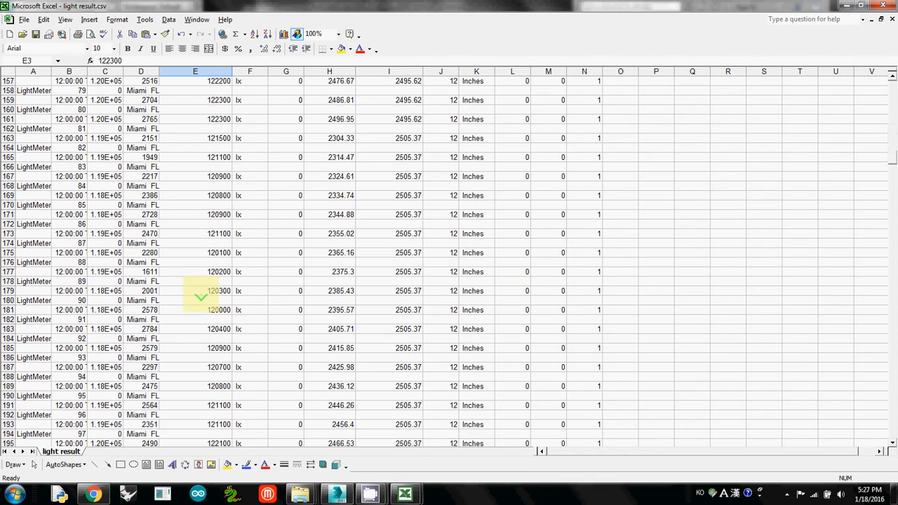
{"action": "scroll", "scroll_direction": "down", "scroll_amount": 3}
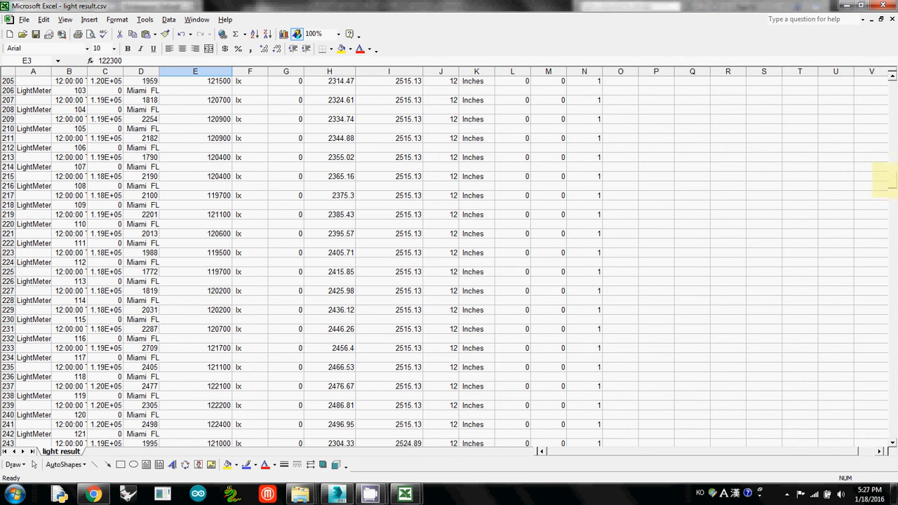
{"action": "scroll", "scroll_direction": "down", "scroll_amount": 3}
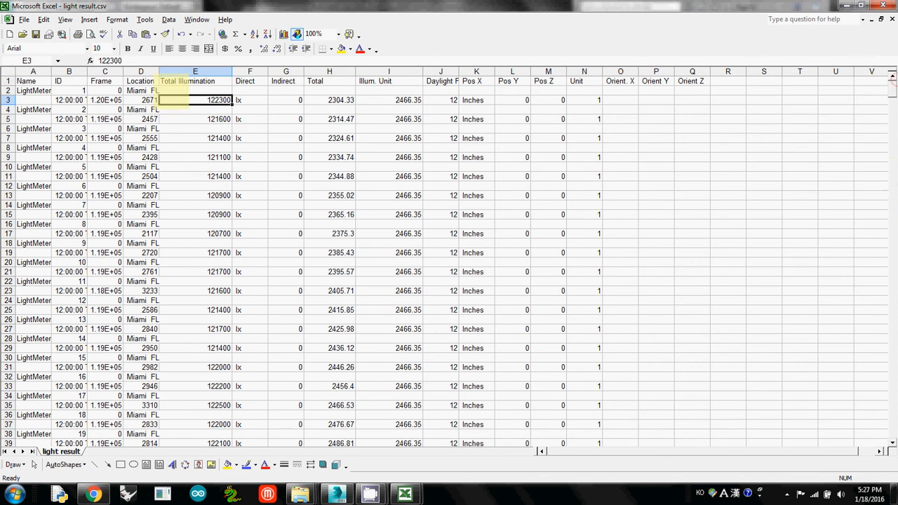
- Start Descriptive Statistics from Tools > Data Analysis
{"action": "left_click", "coordinate": [250, 100]}
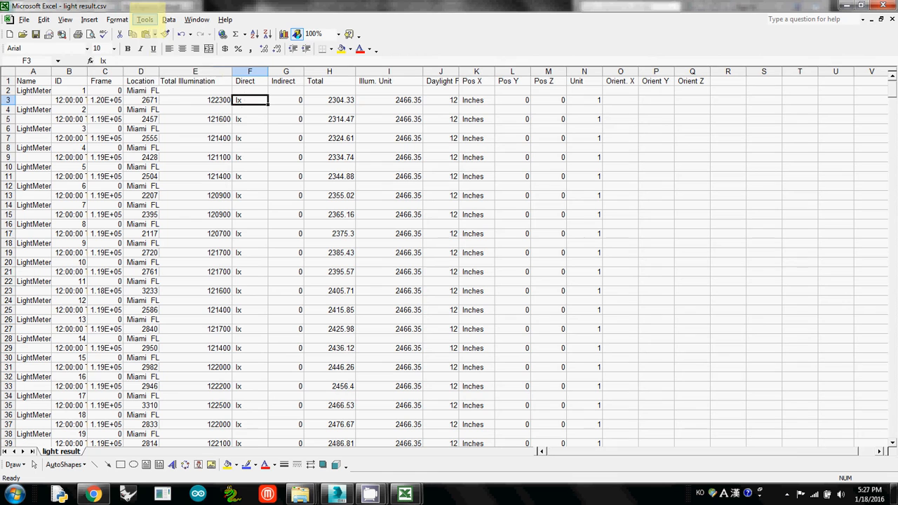
{"action": "left_click", "coordinate": [145, 20]}
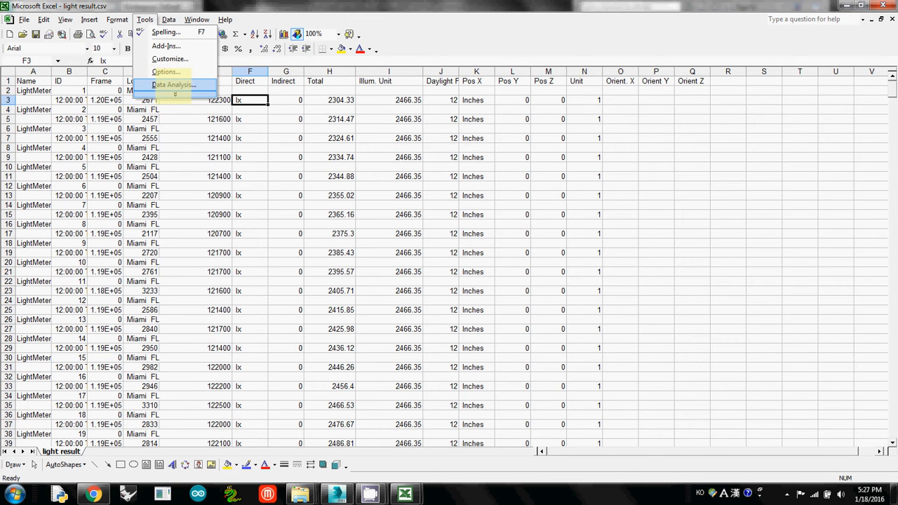
{"action": "left_click", "coordinate": [174, 85]}
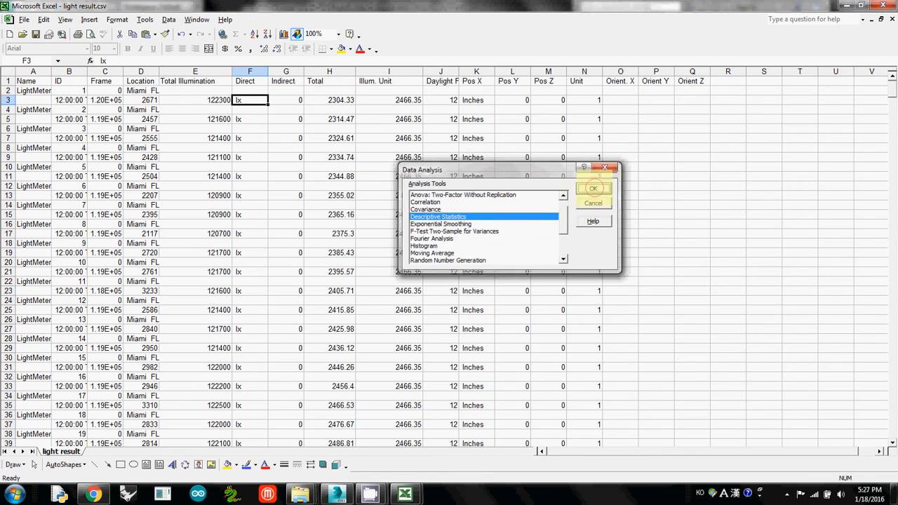
{"action": "left_click", "coordinate": [592, 189]}
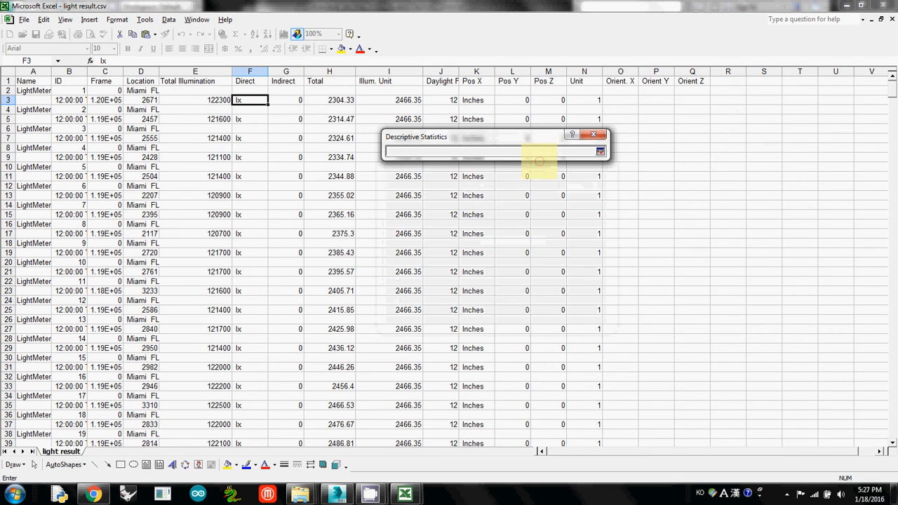
- Run summary statistics on E3:E1281 onto a new worksheet ply
{"action": "left_click_drag", "start_coordinate": [193, 99], "coordinate": [193, 423]}
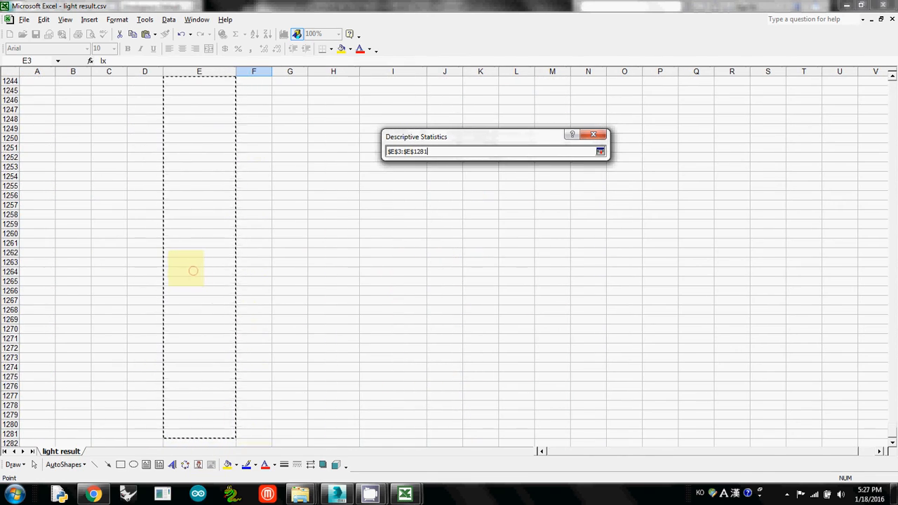
{"action": "left_click", "coordinate": [601, 152]}
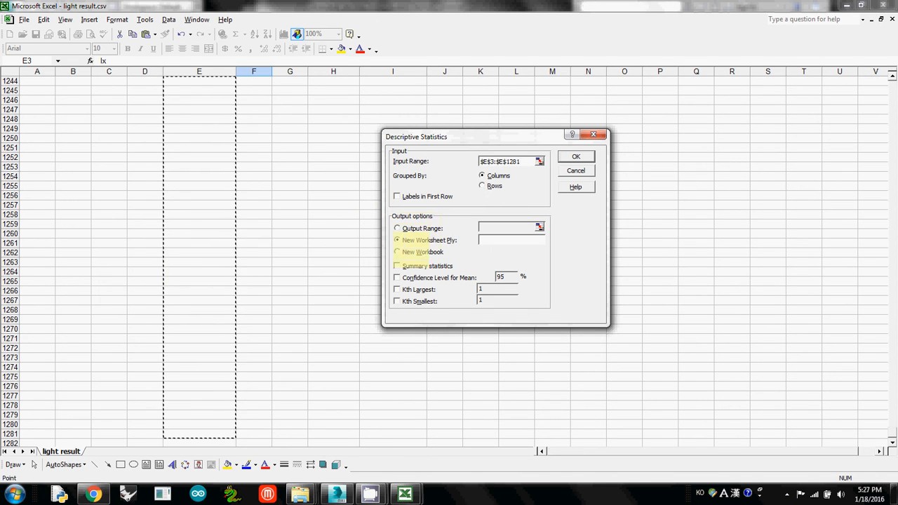
{"action": "left_click", "coordinate": [396, 267]}
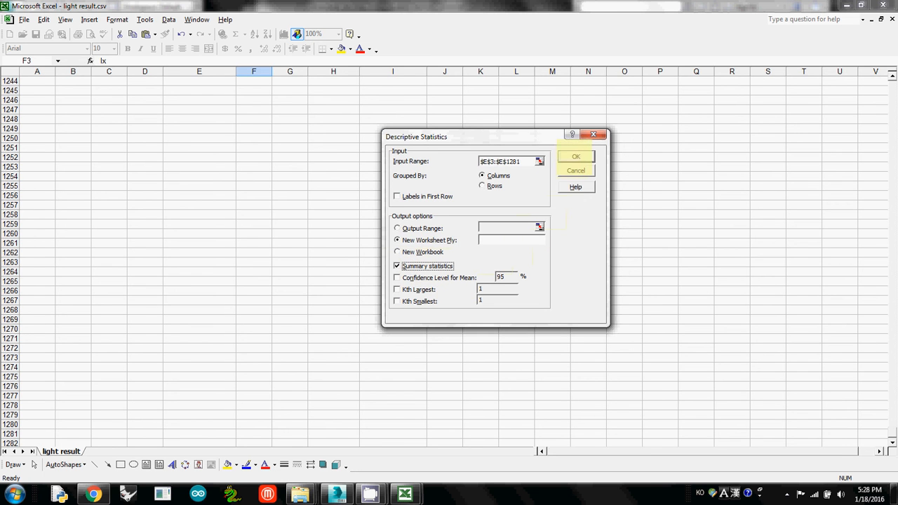
{"action": "left_click", "coordinate": [576, 156]}
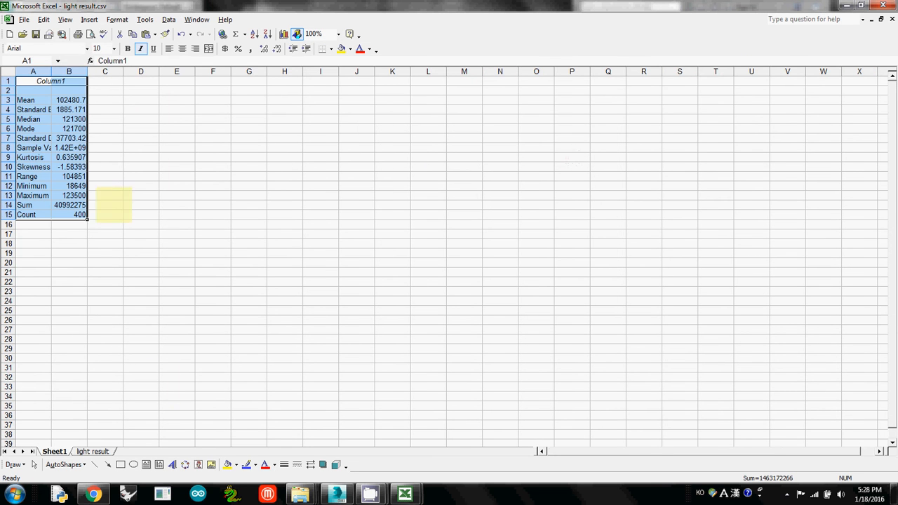
- Widen Sheet1's columns and format column B as Number with 0 decimal places
{"action": "left_click", "coordinate": [34, 80]}
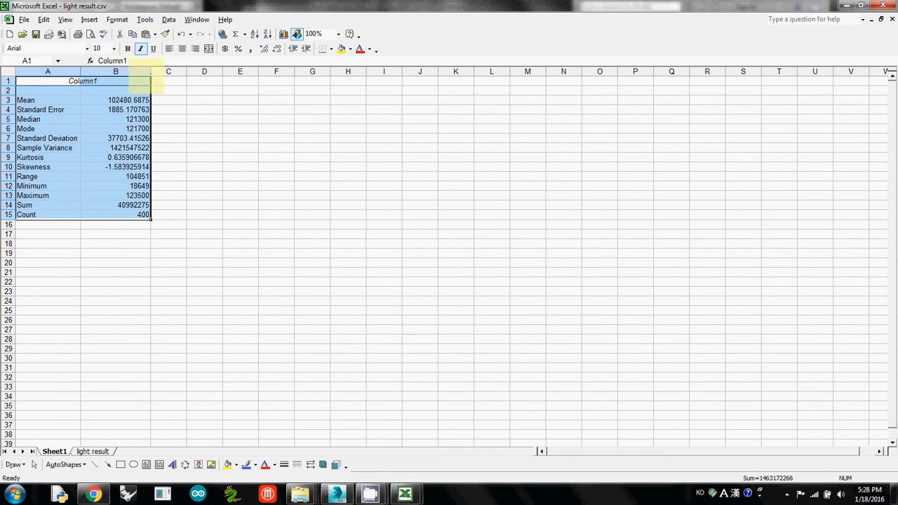
{"action": "left_click", "coordinate": [115, 100]}
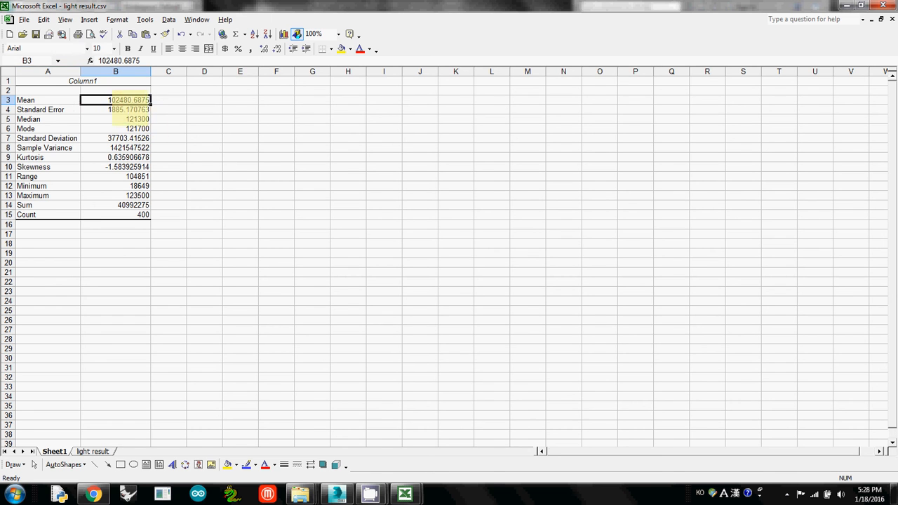
{"action": "left_click", "coordinate": [115, 70]}
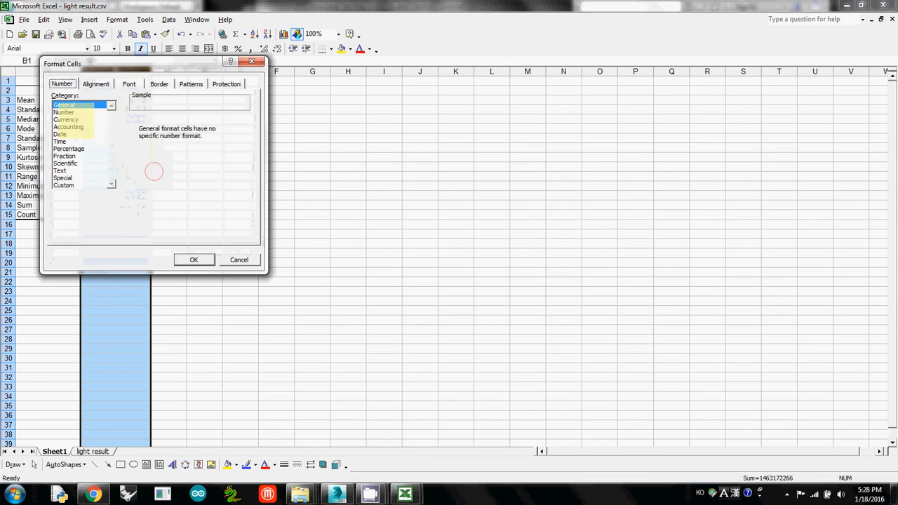
{"action": "left_click", "coordinate": [64, 112]}
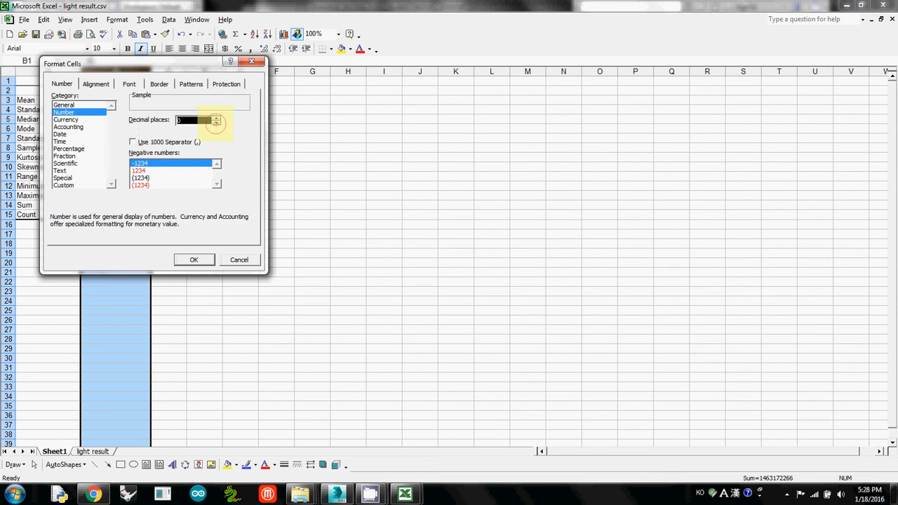
{"action": "left_click", "coordinate": [194, 260]}
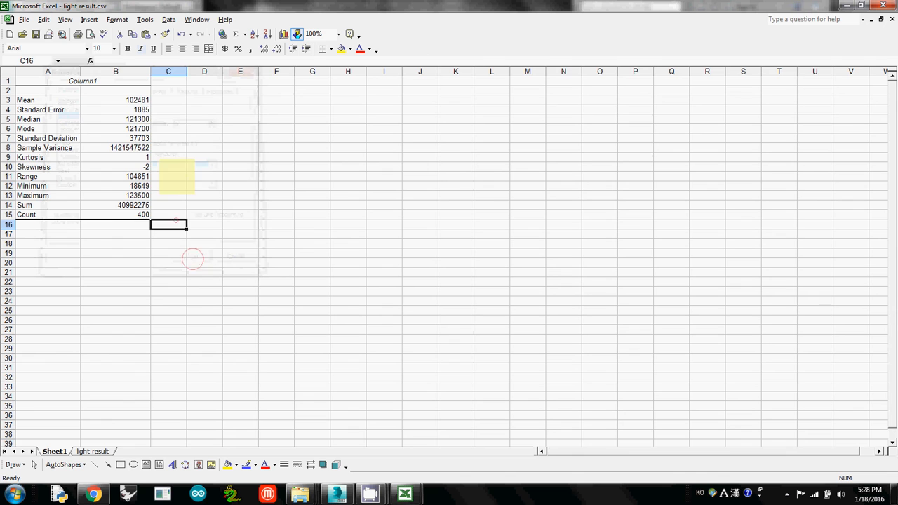
{"action": "left_click", "coordinate": [115, 100]}
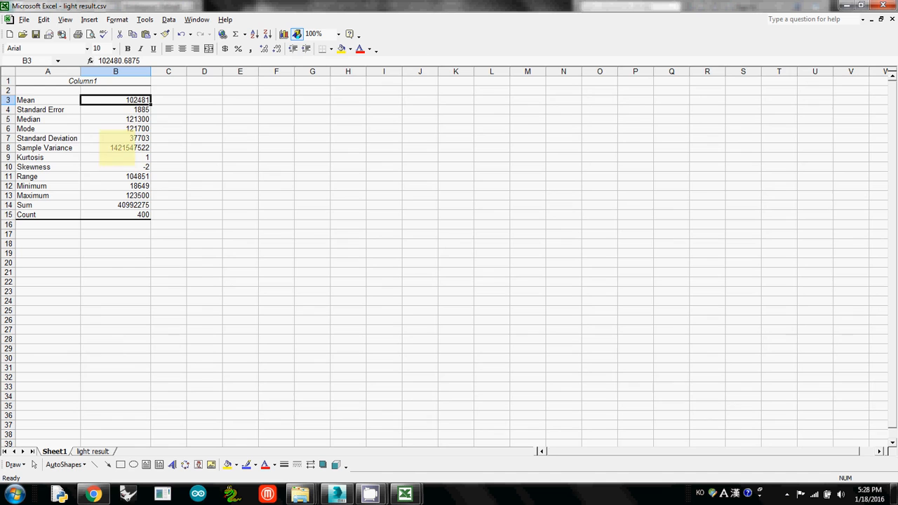
{"action": "left_click", "coordinate": [116, 185]}
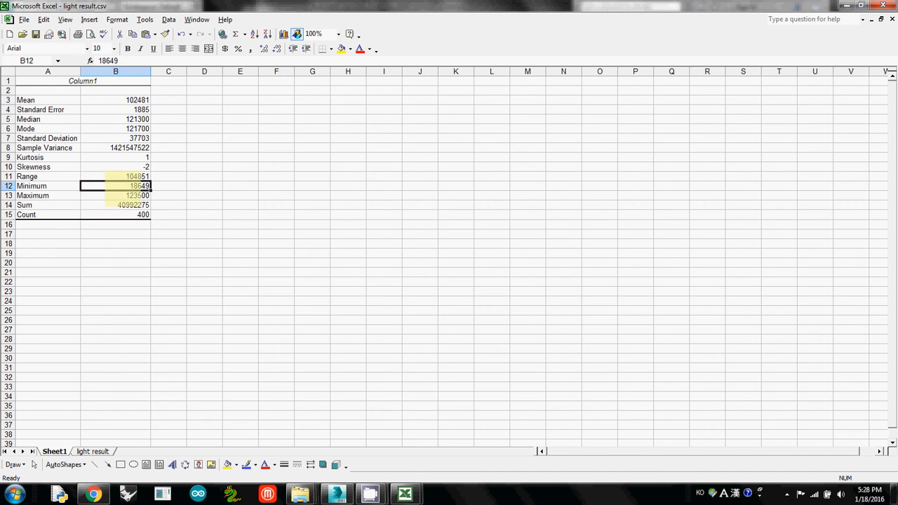
{"action": "left_click", "coordinate": [115, 185]}
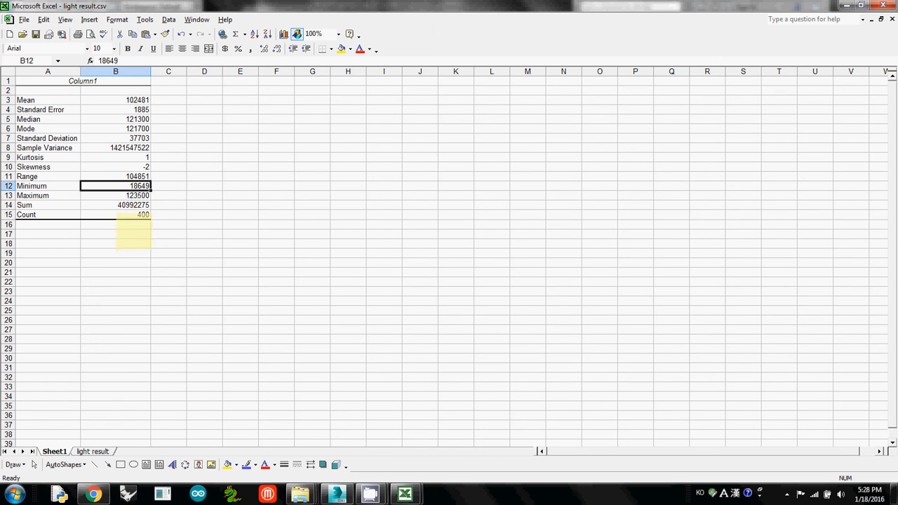
{"action": "left_click", "coordinate": [115, 233]}
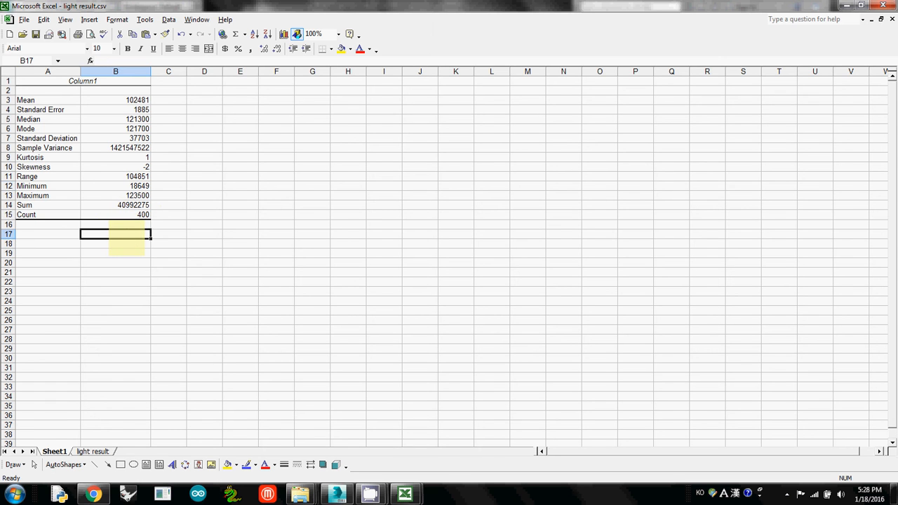